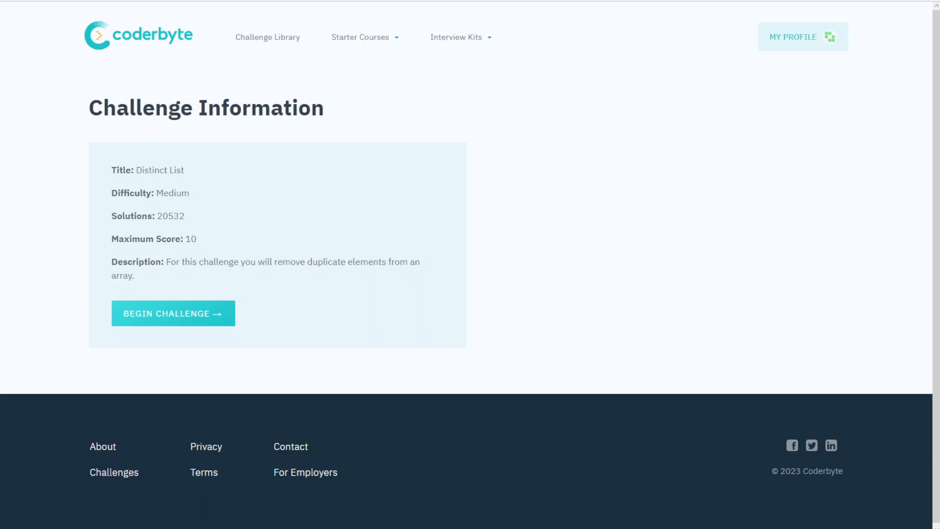
Begin the Distinct List challenge to load its JavaScript editor and problem statement
click(173, 314)
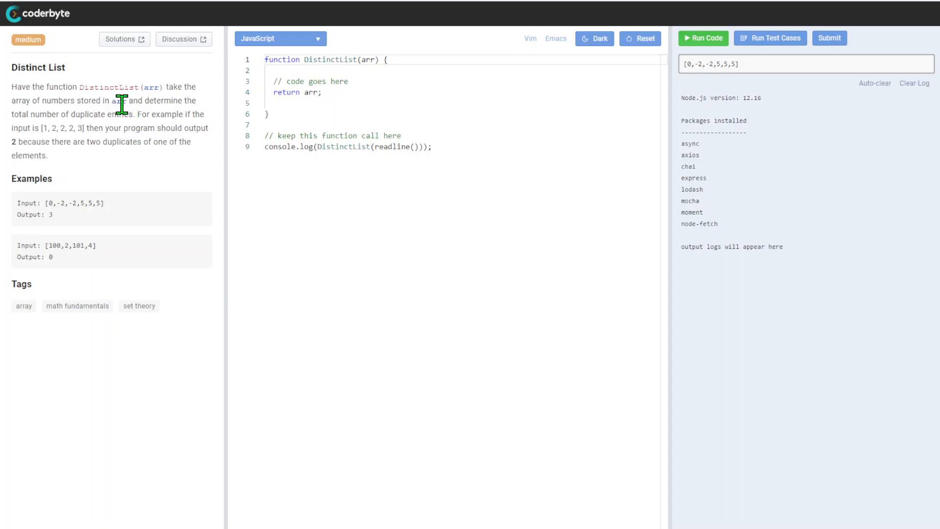
drag(12, 100, 120, 100)
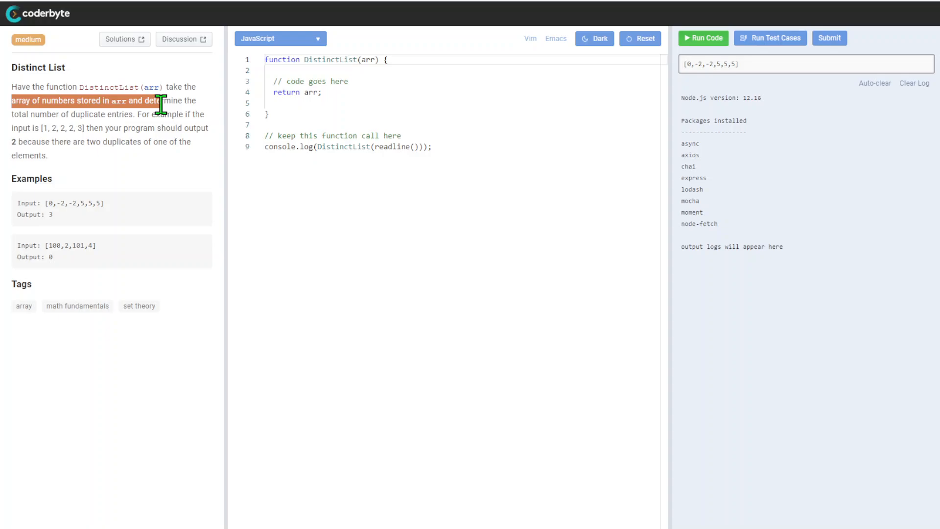
drag(160, 104, 48, 117)
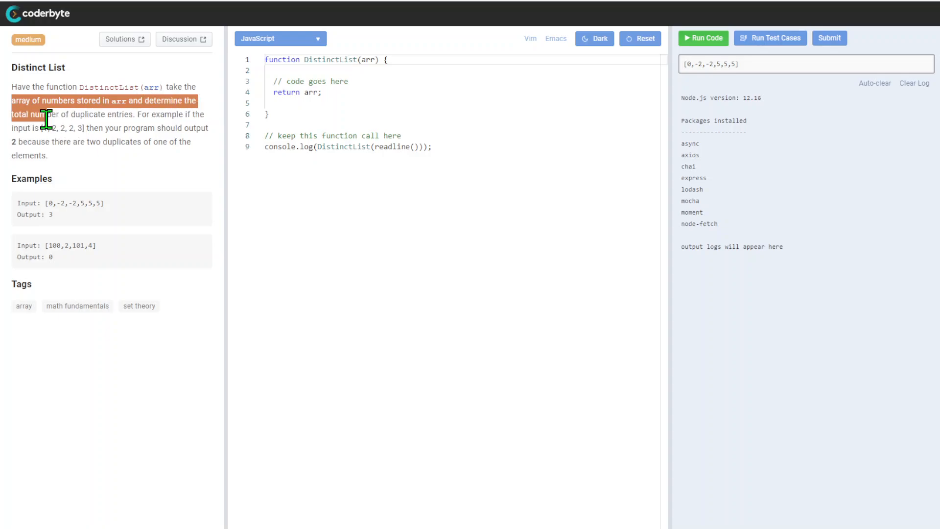
drag(45, 117, 139, 113)
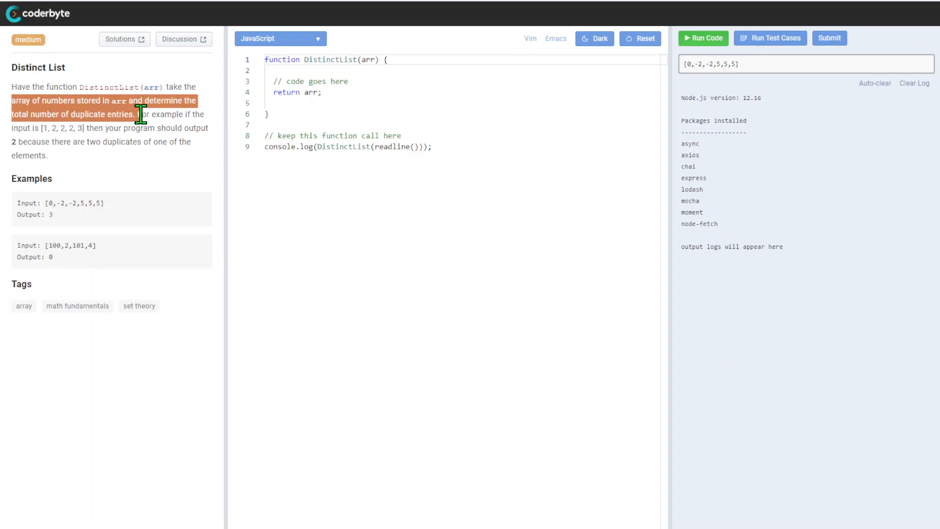
drag(134, 115, 192, 114)
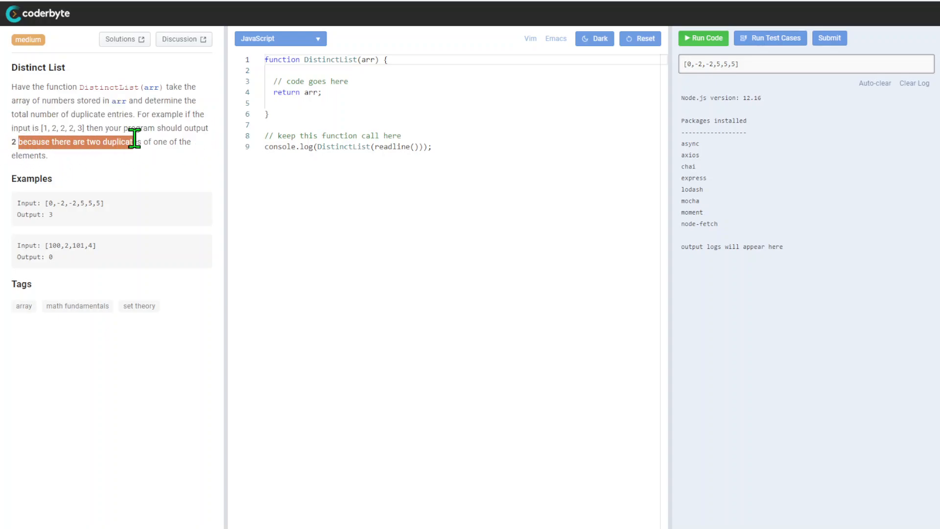
drag(135, 141, 48, 156)
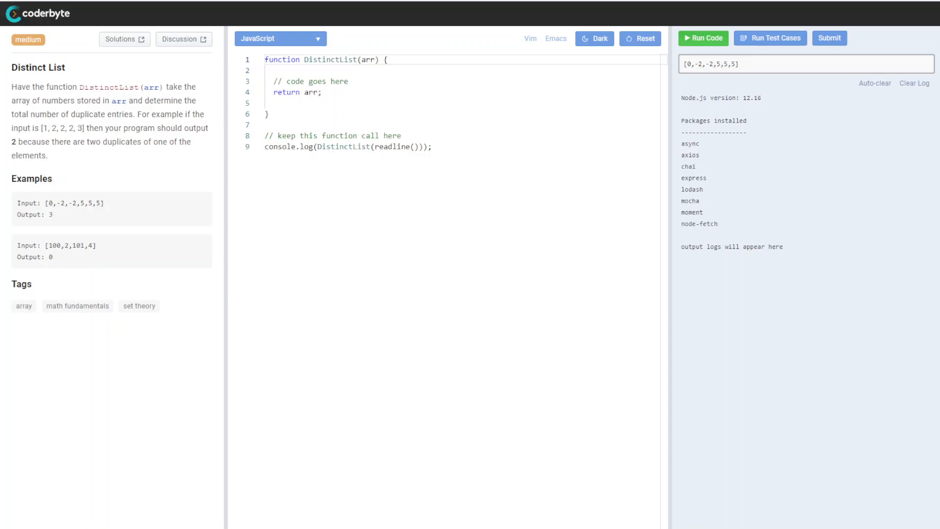
mouse_move(52, 129)
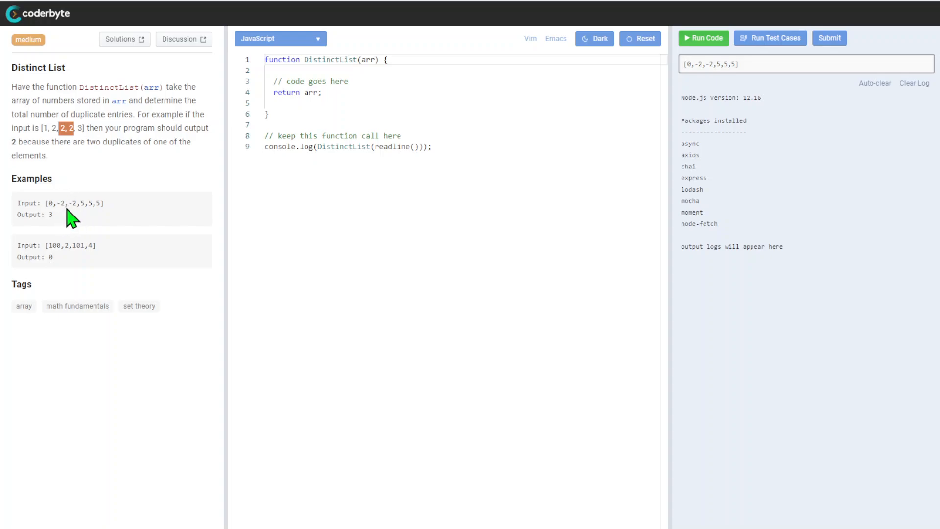
mouse_move(66, 220)
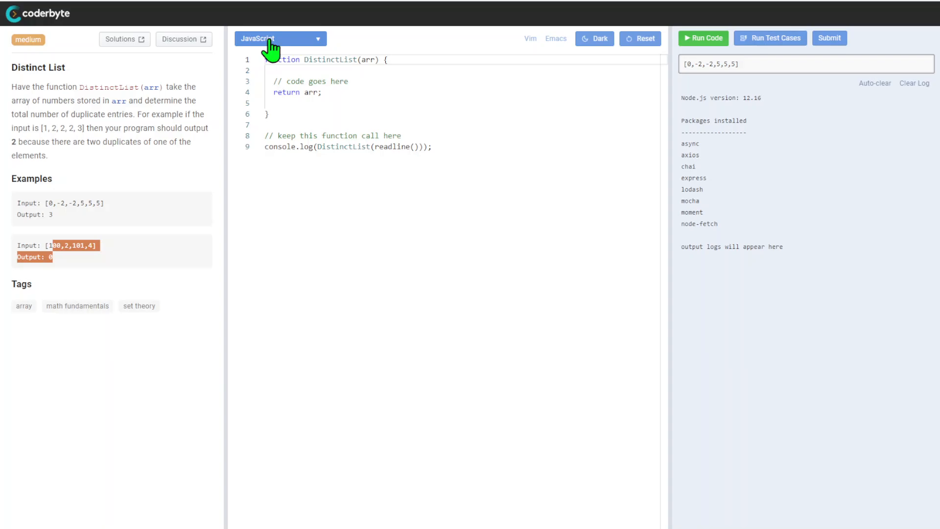
Toggle the workspace theme to dark and back to light before pasting the Set-based solution
click(594, 39)
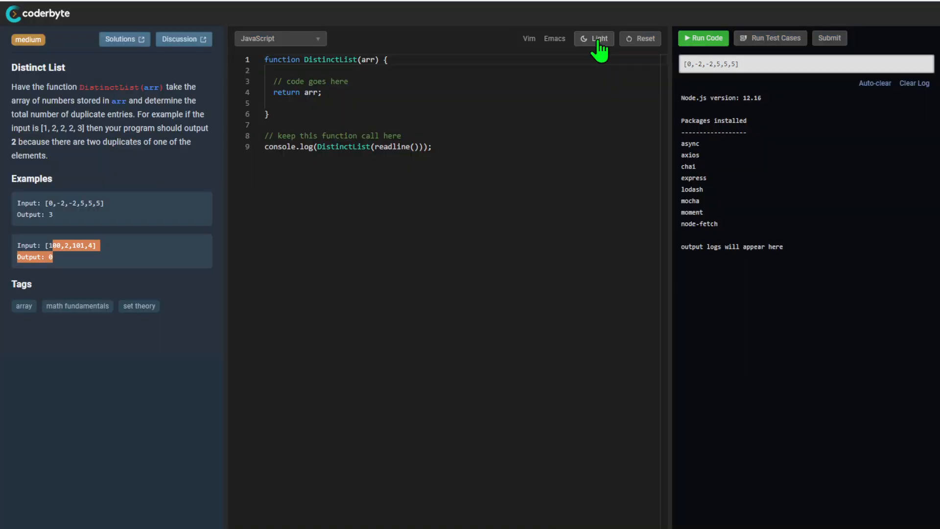
click(594, 38)
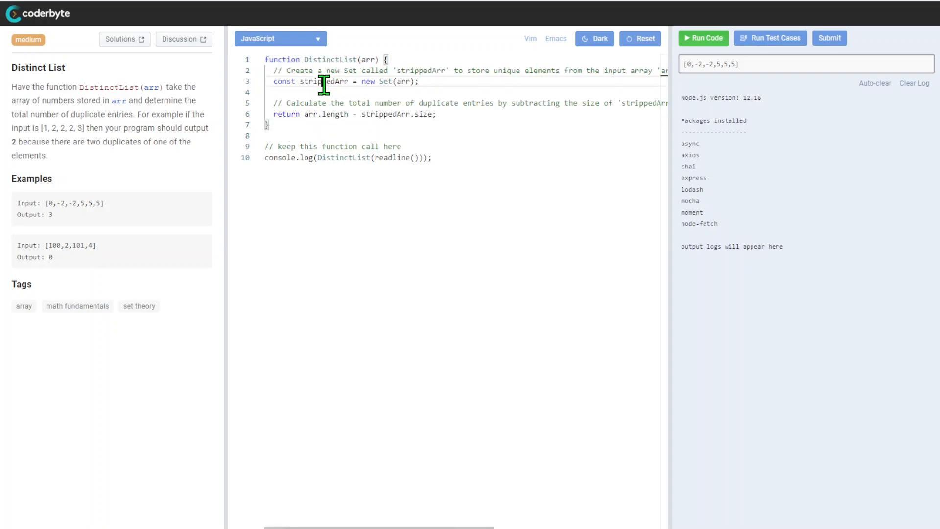
double_click(324, 81)
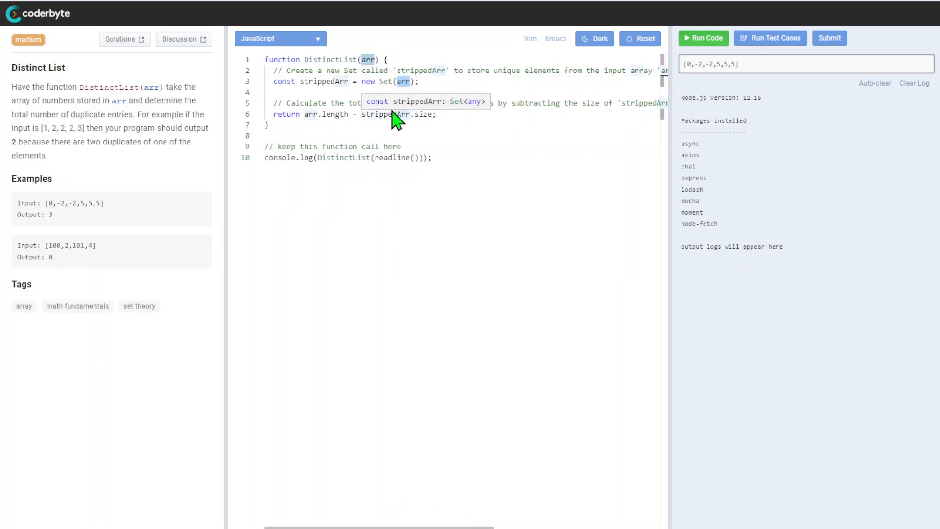
mouse_move(444, 71)
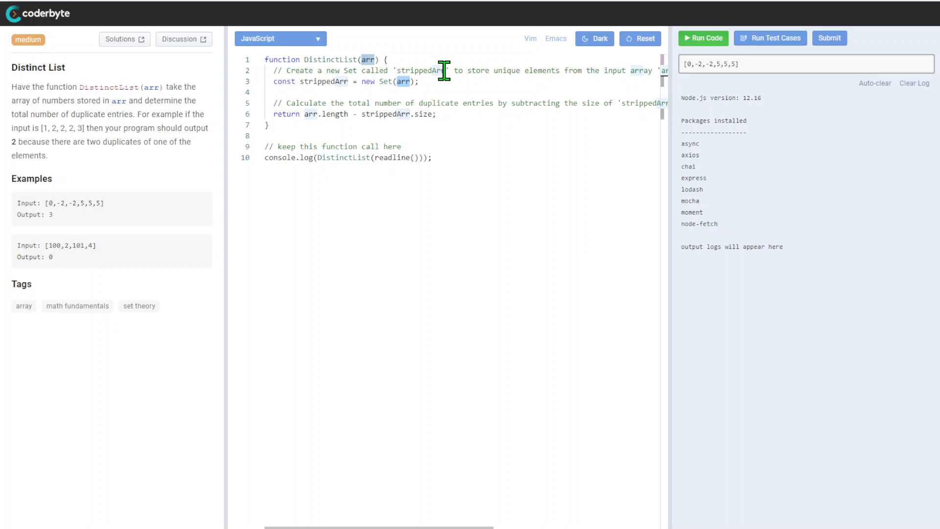
mouse_move(436, 373)
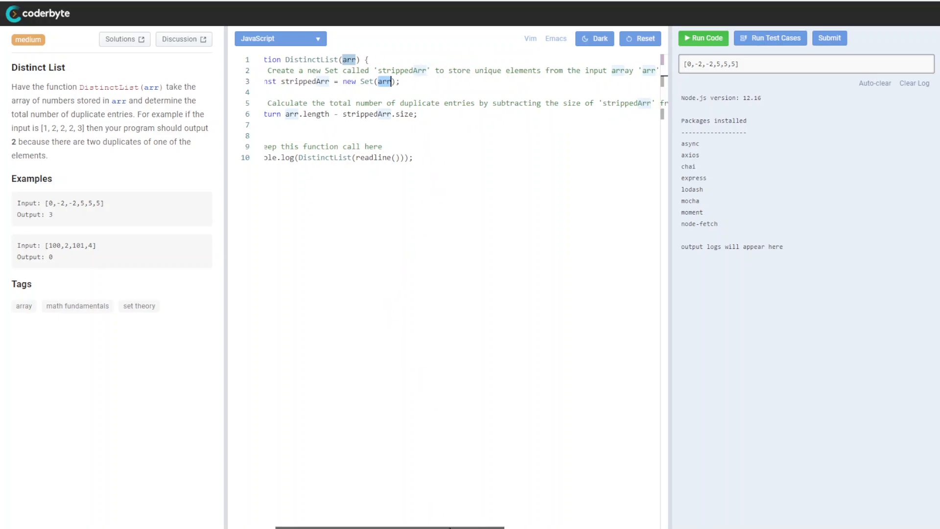
scroll(left, 3)
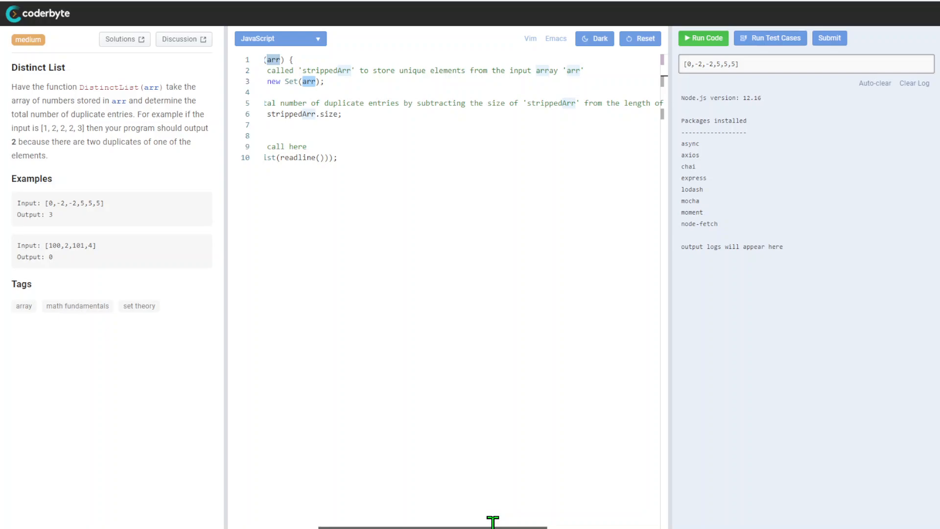
scroll(right, 3)
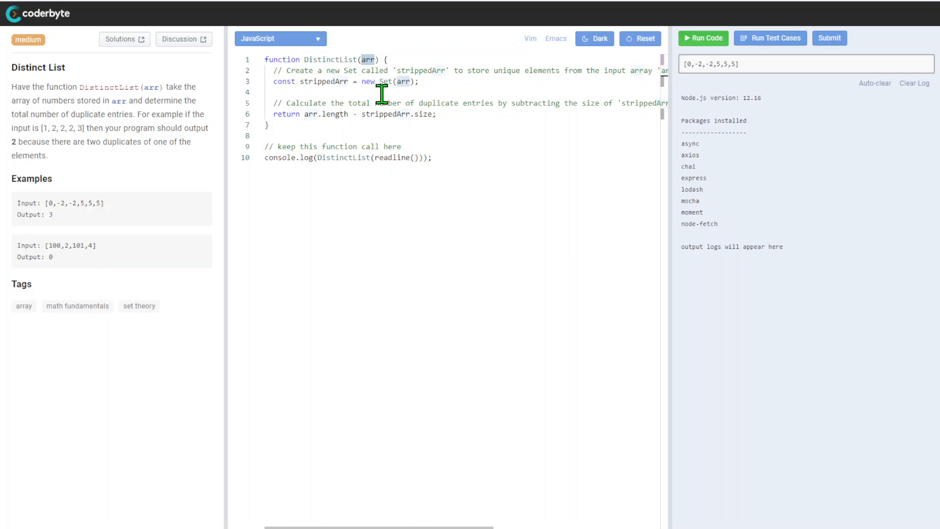
mouse_move(501, 97)
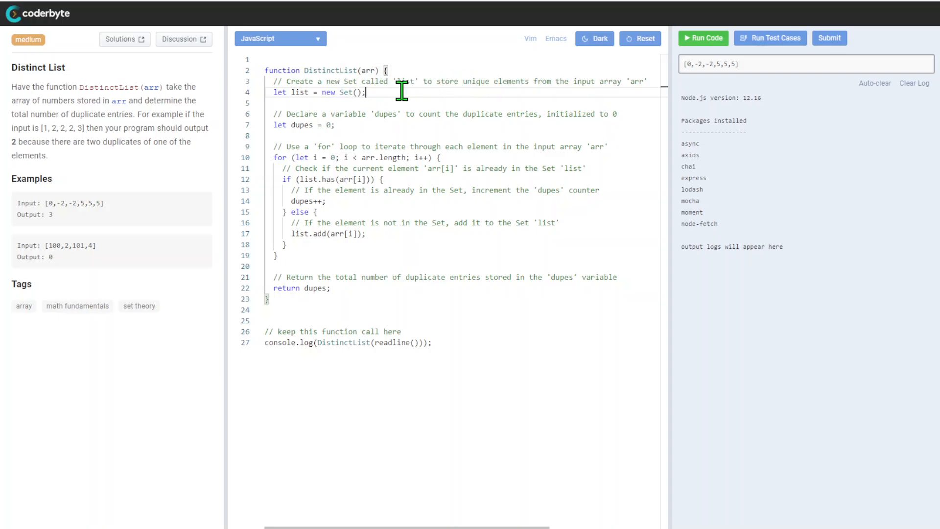
drag(421, 82, 579, 81)
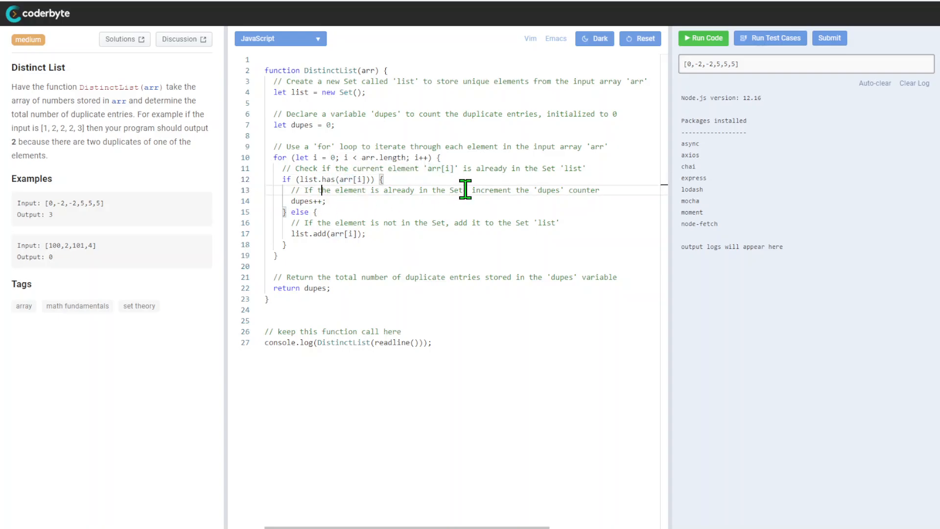
double_click(307, 201)
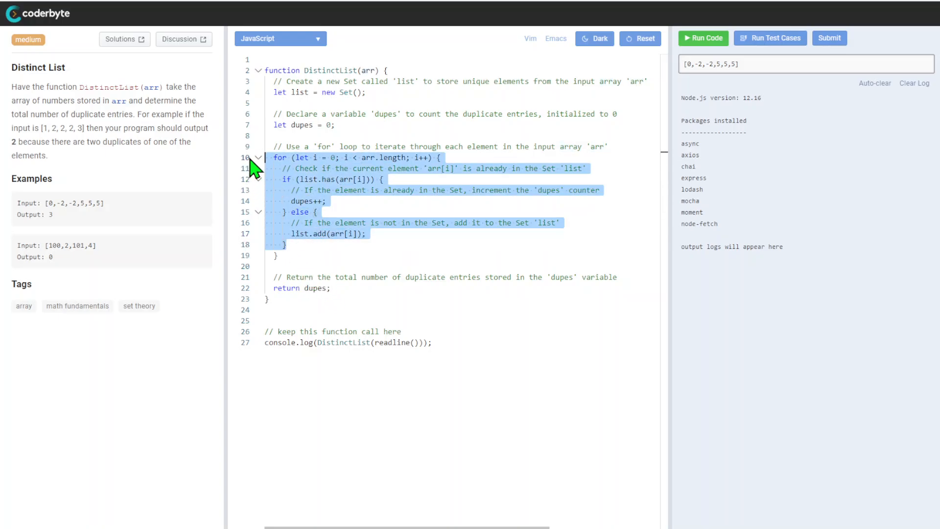
click(396, 157)
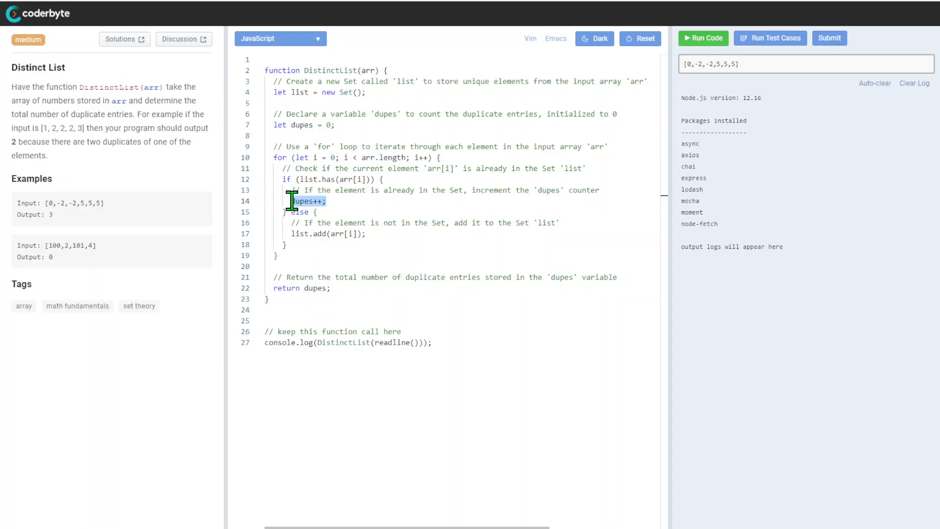
mouse_move(308, 302)
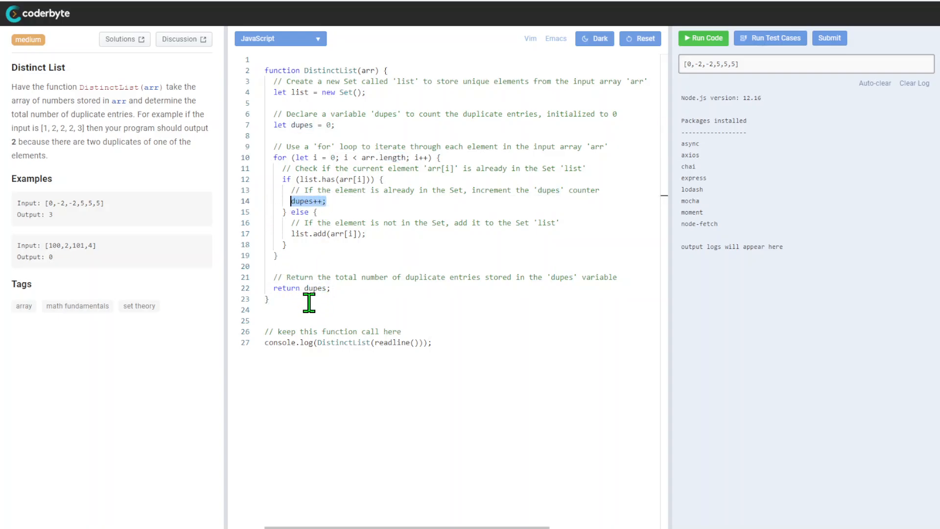
click(311, 288)
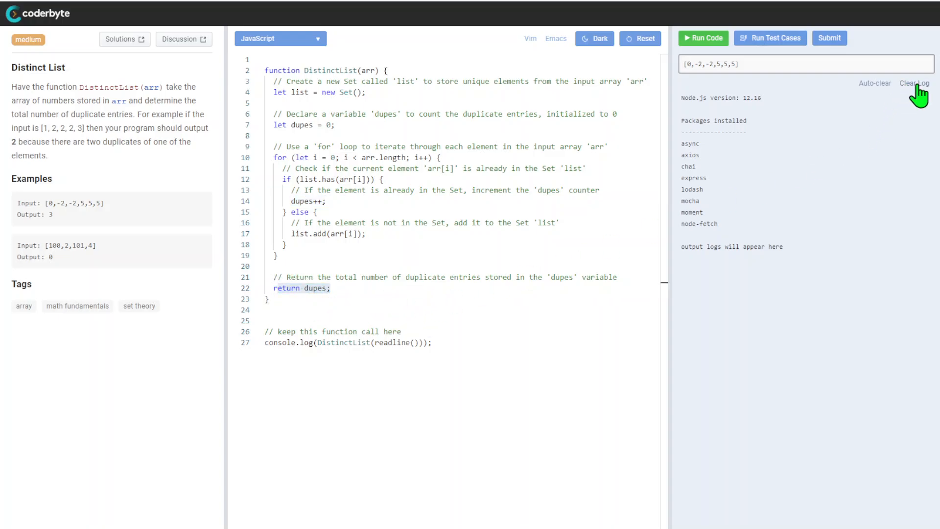
Clear the output log and run the sample test cases, both coming back correct
click(703, 38)
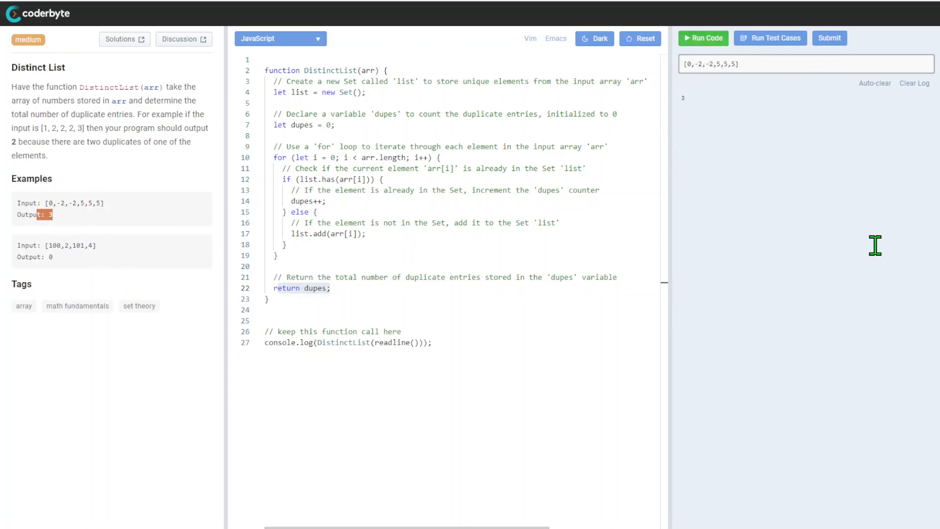
click(770, 38)
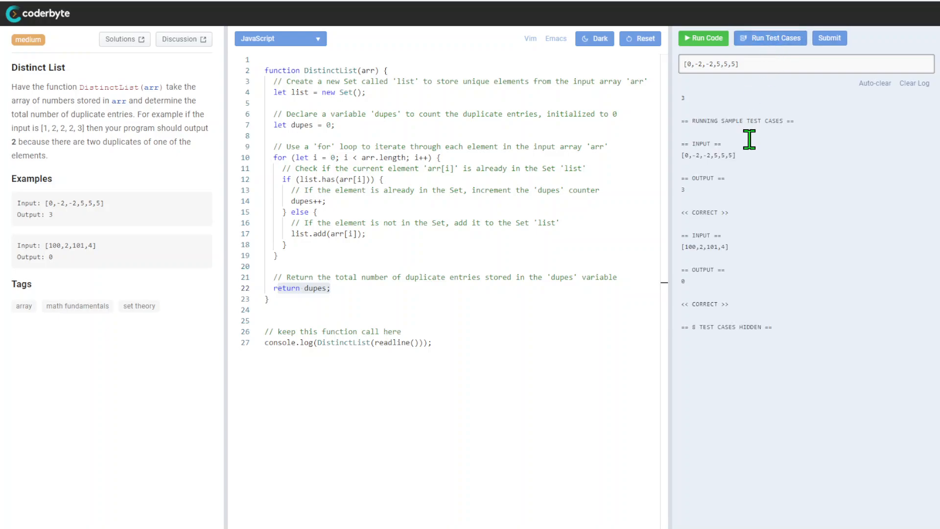
mouse_move(703, 240)
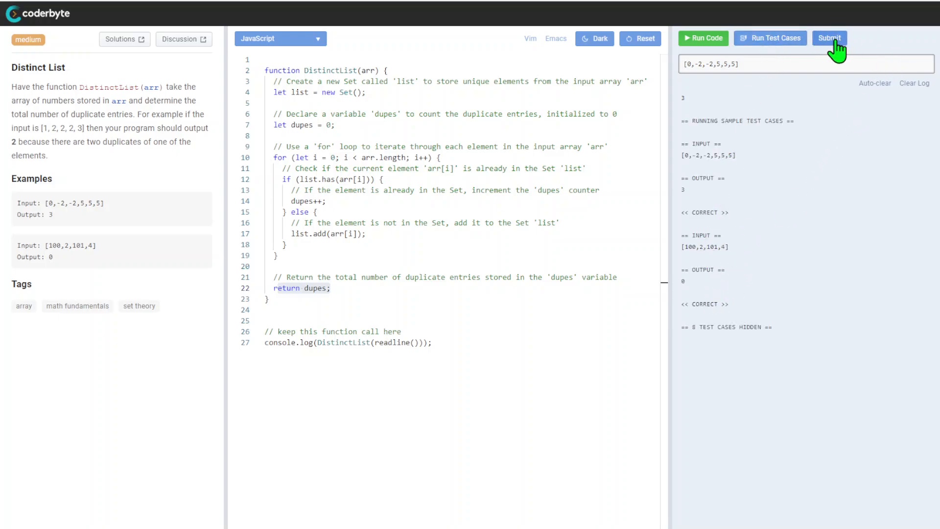
Submit the DistinctList solution and confirm, scoring 10 points with all tests correct
click(830, 39)
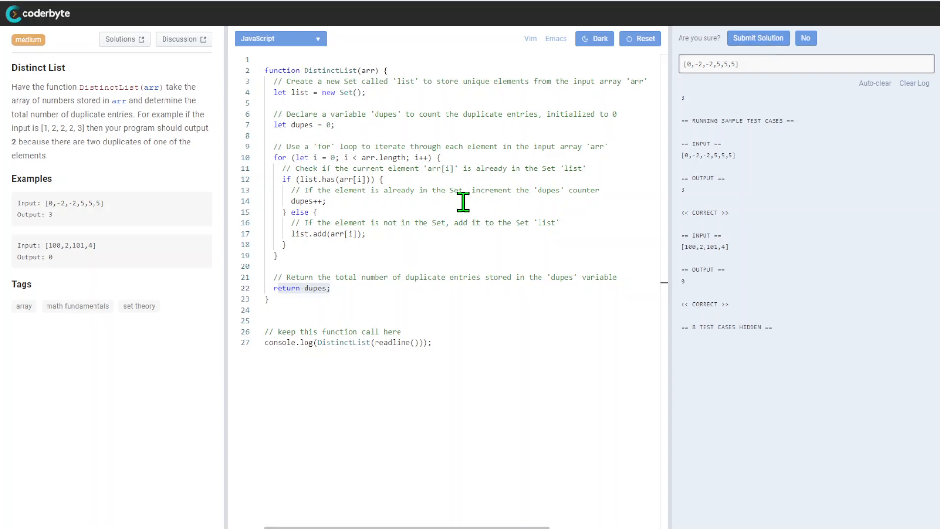
mouse_move(780, 123)
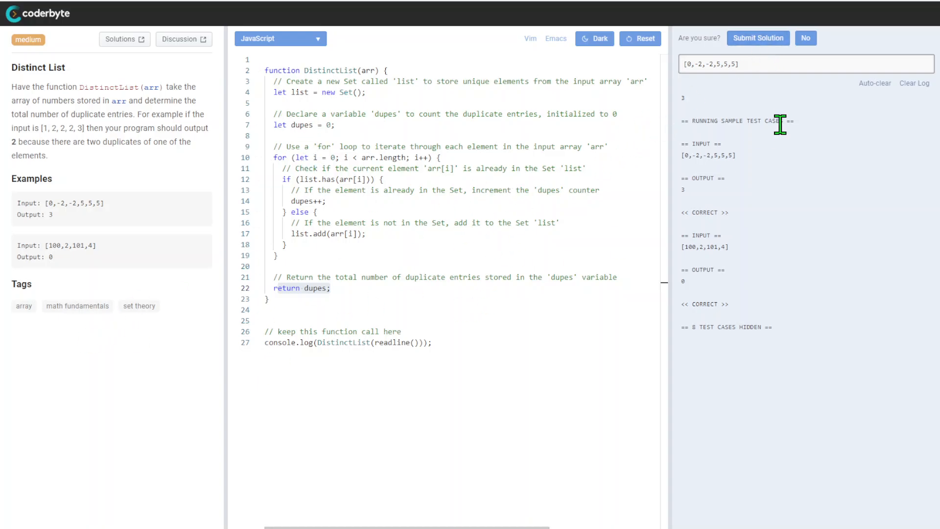
mouse_move(718, 96)
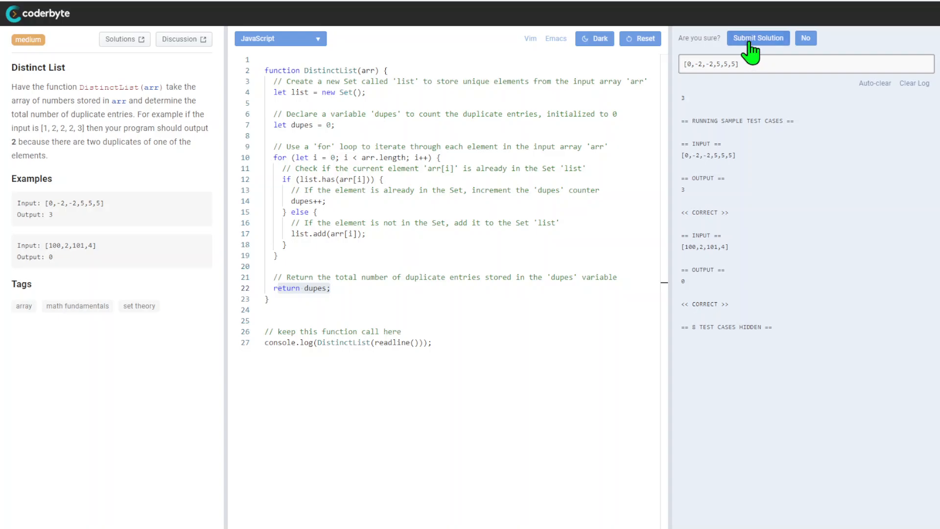
click(758, 38)
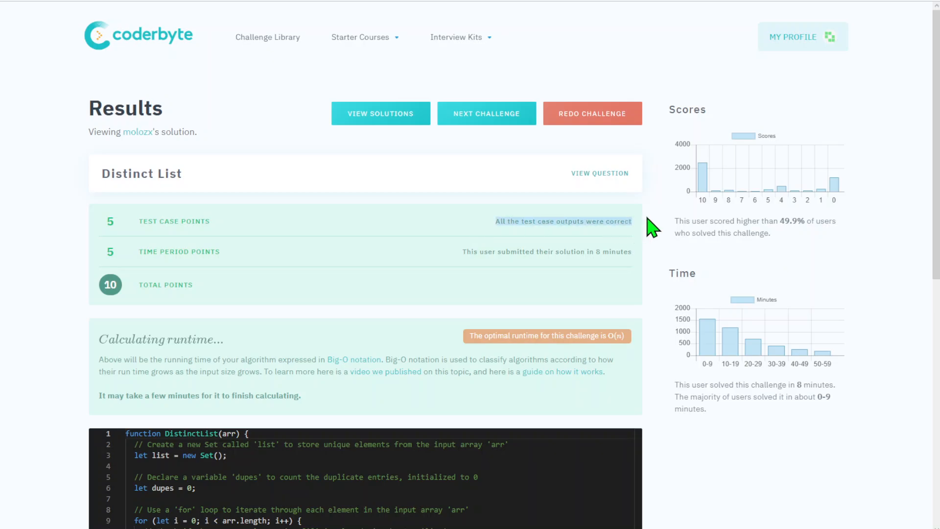
Scroll through the results page showing all test cases correct and 10 total points
scroll(down, 3)
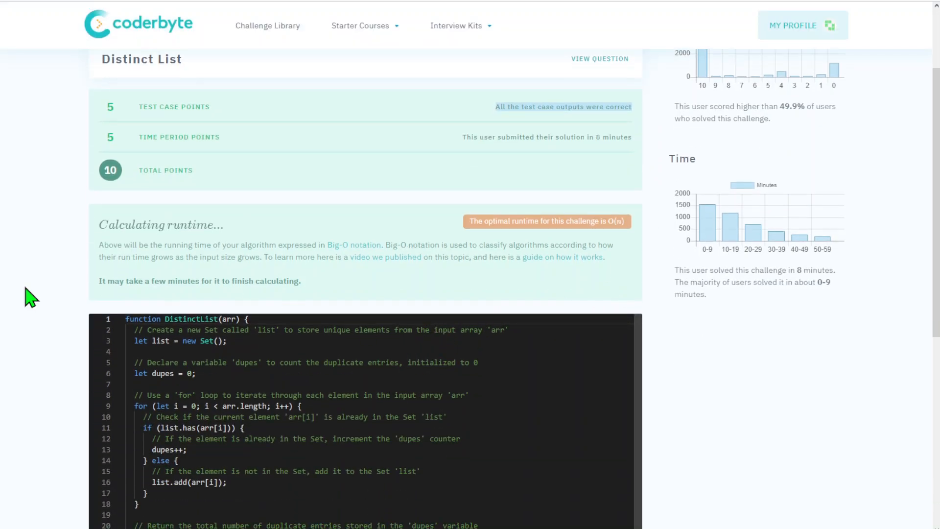
mouse_move(527, 313)
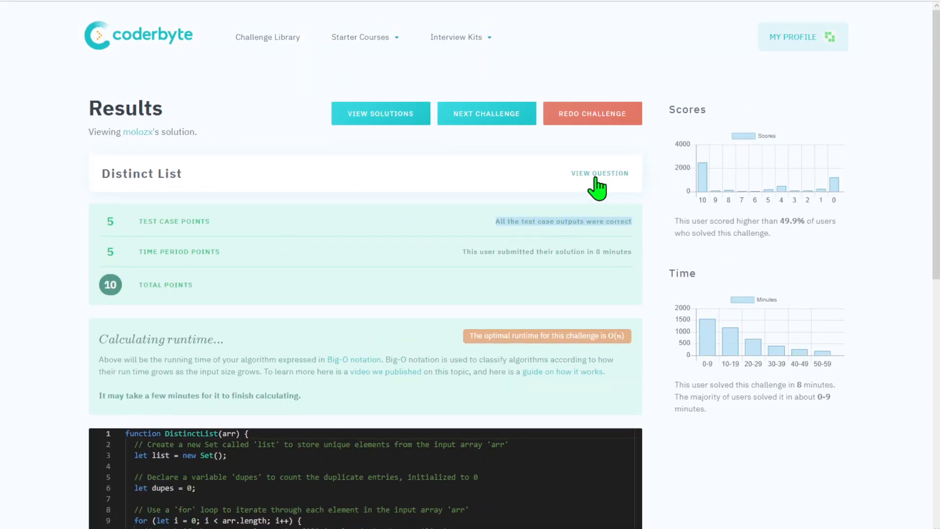
scroll(down, 3)
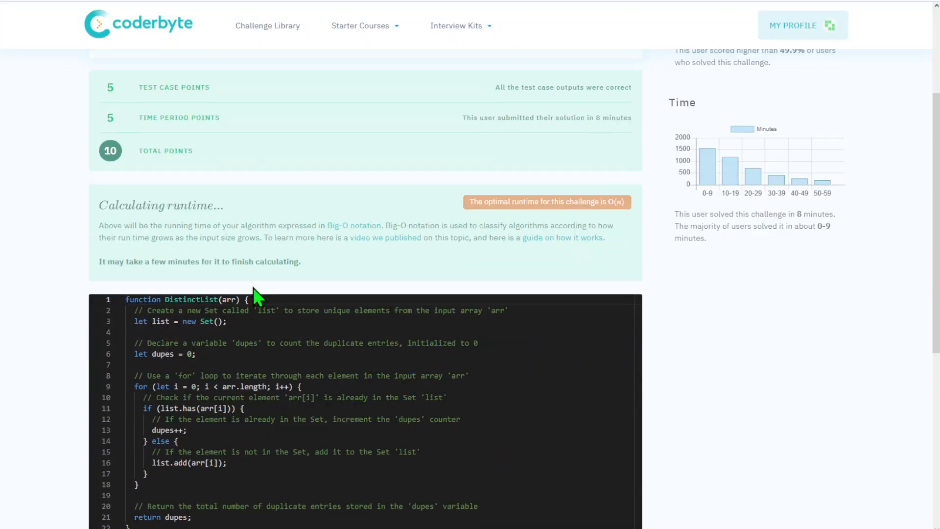
scroll(down, 3)
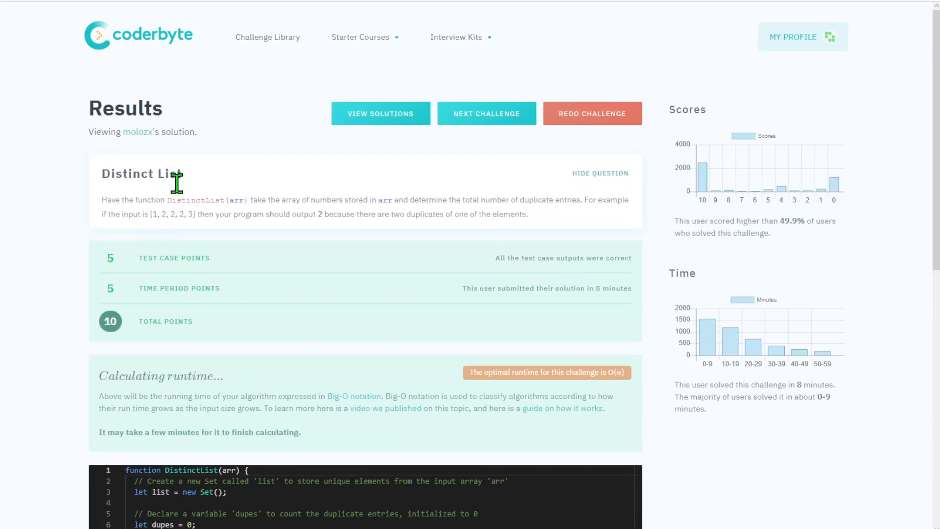
mouse_move(311, 274)
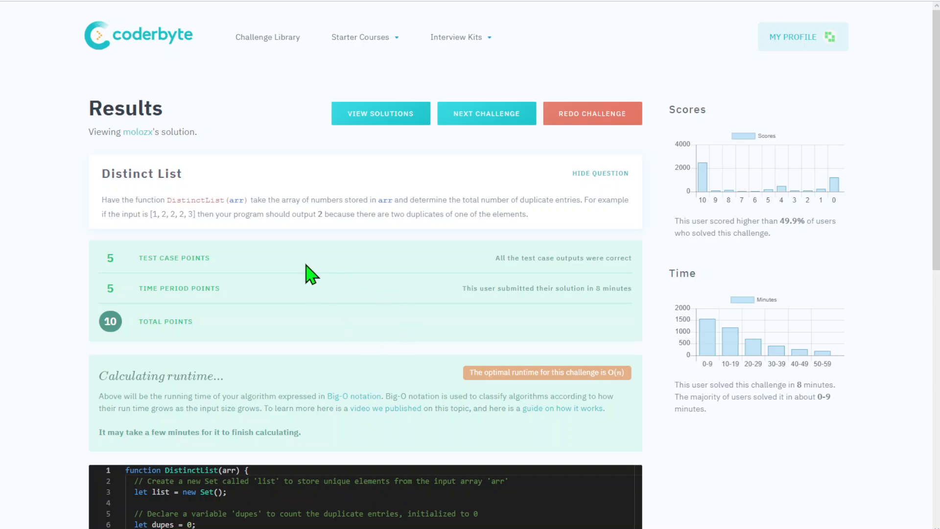